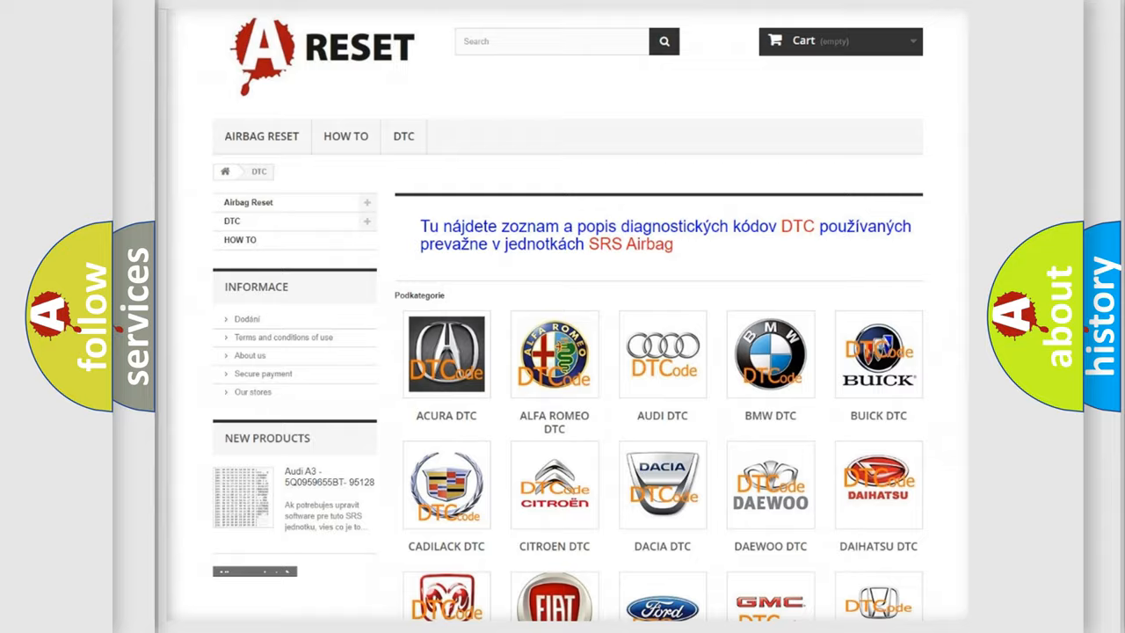
Step: Scroll the DTC brand grid, open the SATURN DTC category, and browse its code list
{"action": "scroll", "scroll_direction": "down", "scroll_amount": 3}
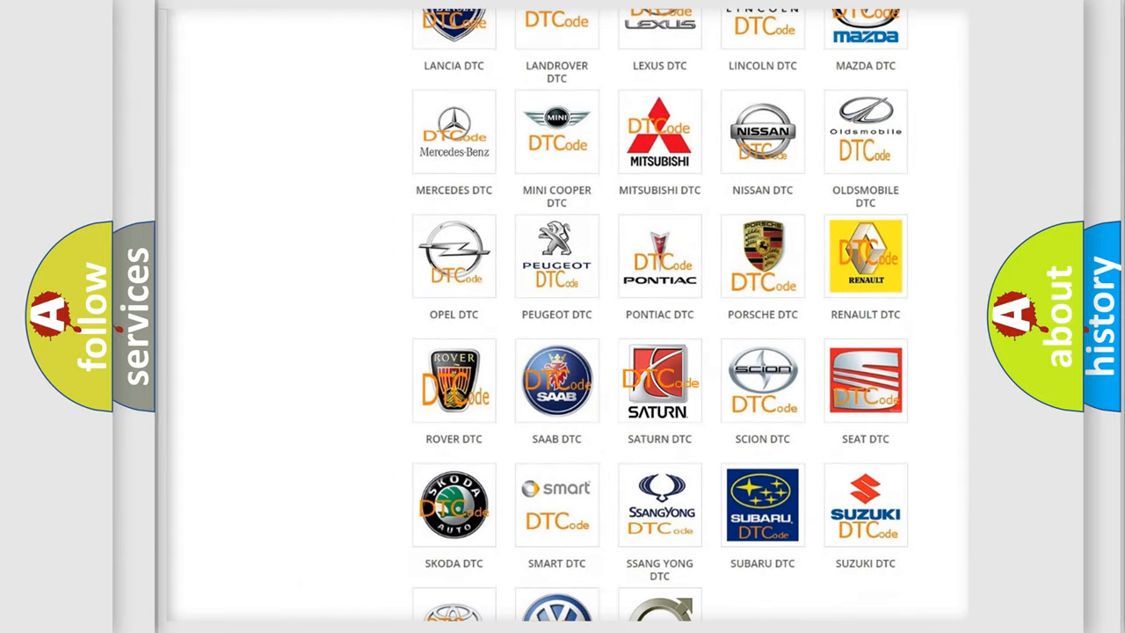
{"action": "left_click", "coordinate": [659, 381]}
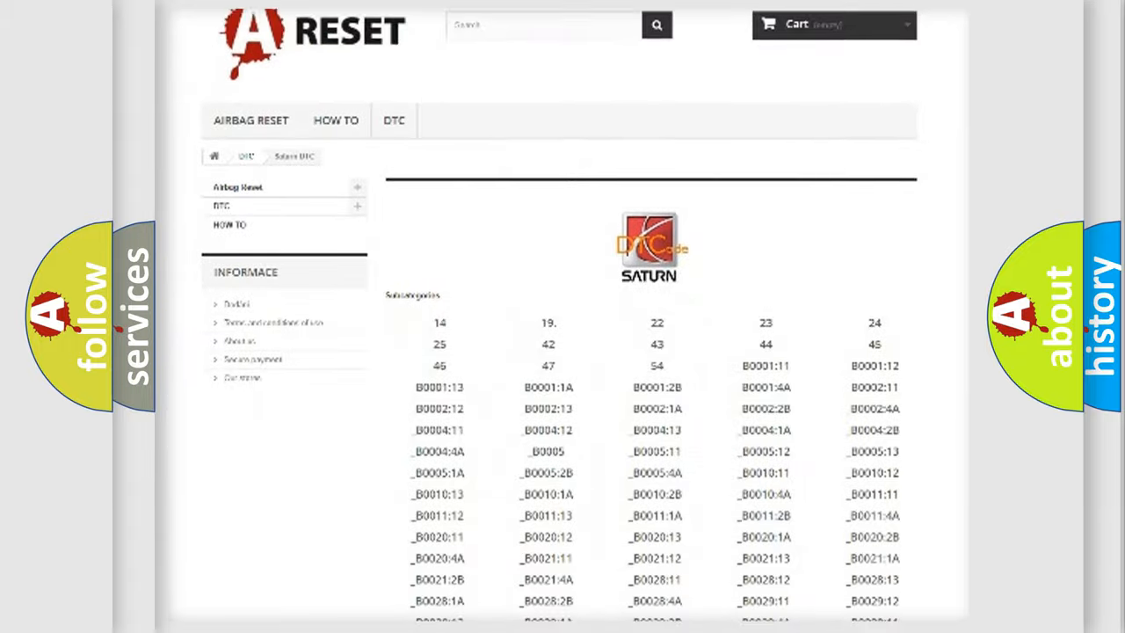
{"action": "scroll", "scroll_direction": "down", "scroll_amount": 3}
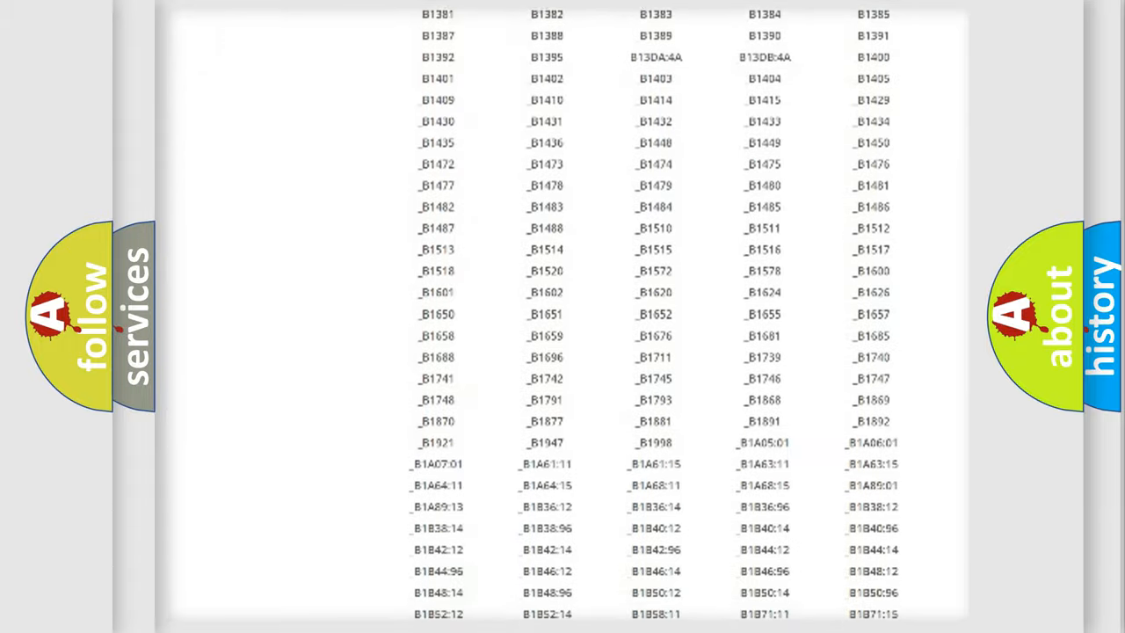